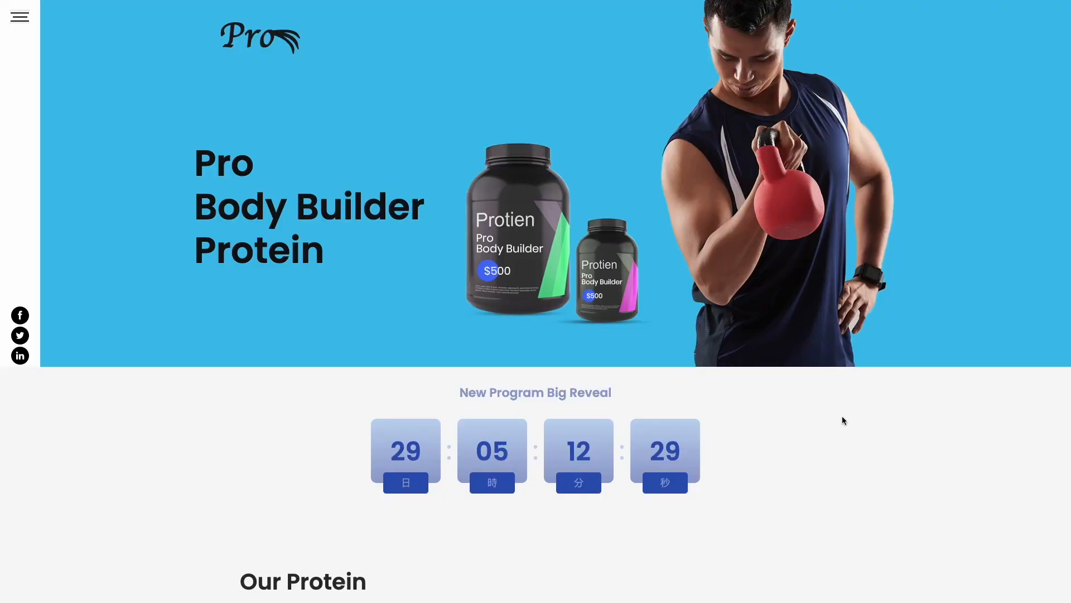
Find Countdown in the widget catalogue and create a new countdown, 'My Countdown'.
{"action": "scroll", "scroll_direction": "down", "scroll_amount": 3}
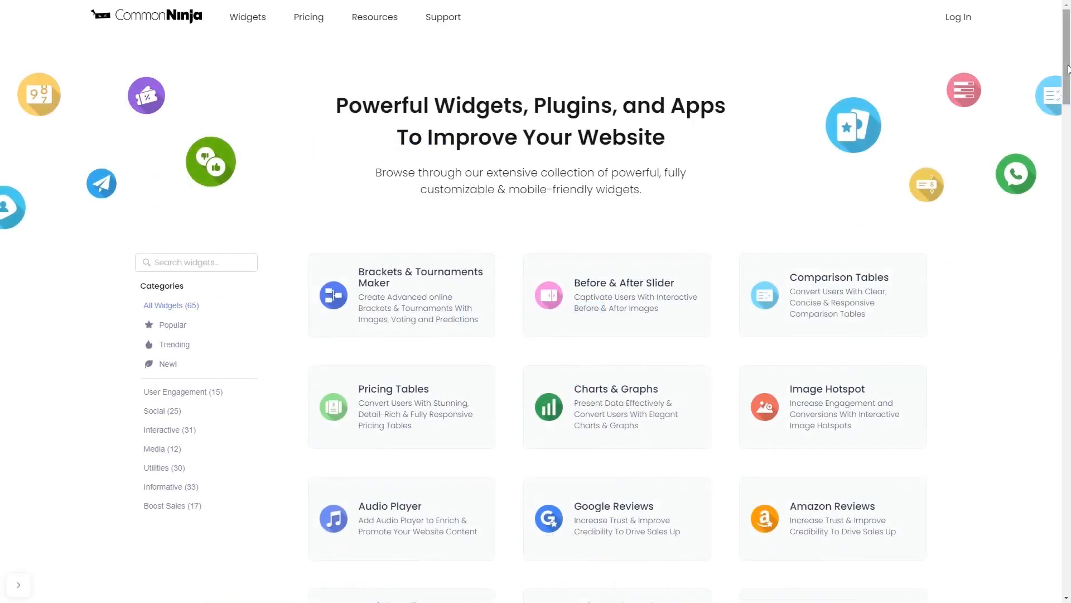
{"action": "scroll", "scroll_direction": "down", "scroll_amount": 3}
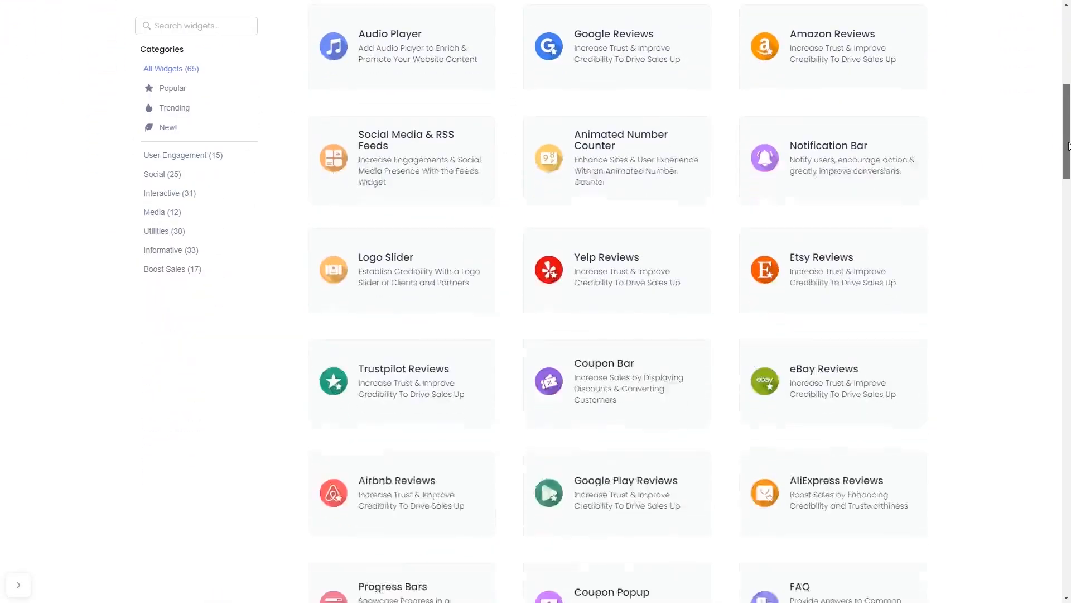
{"action": "scroll", "scroll_direction": "down", "scroll_amount": 3}
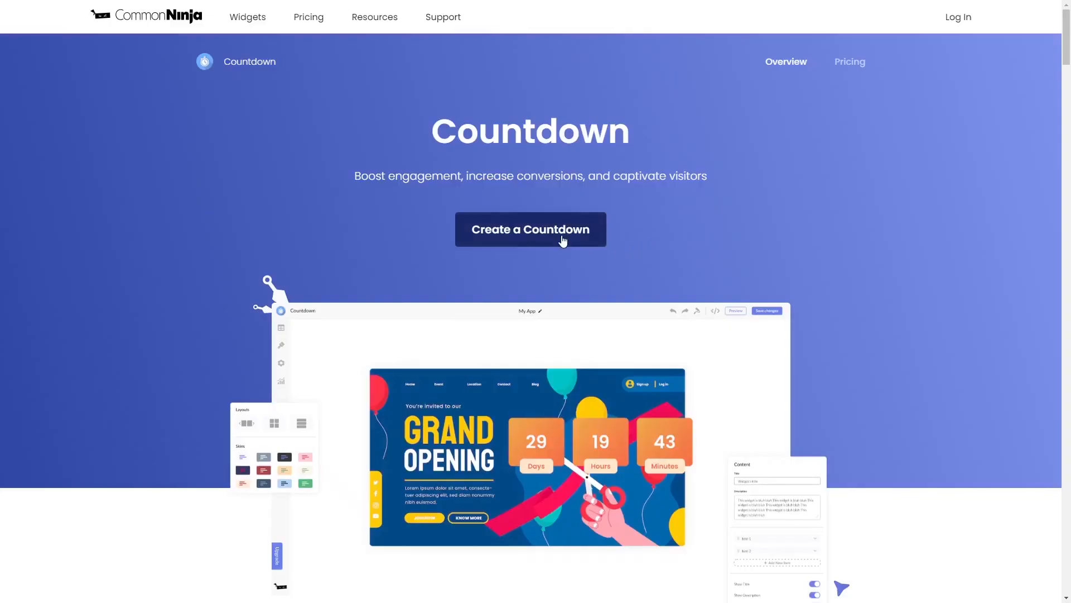
{"action": "left_click", "coordinate": [530, 229]}
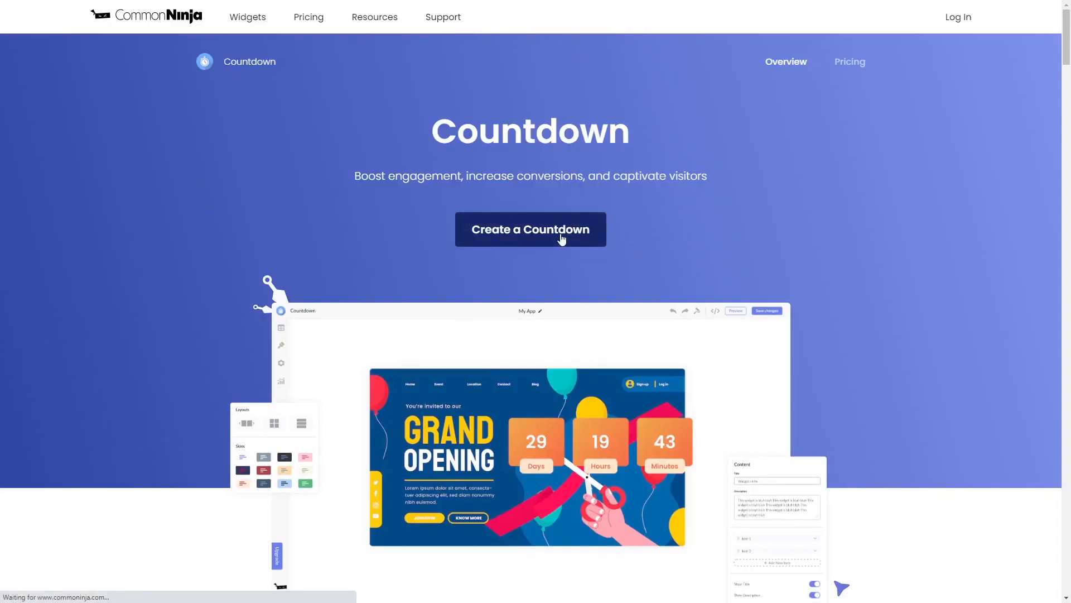
{"action": "left_click", "coordinate": [530, 229]}
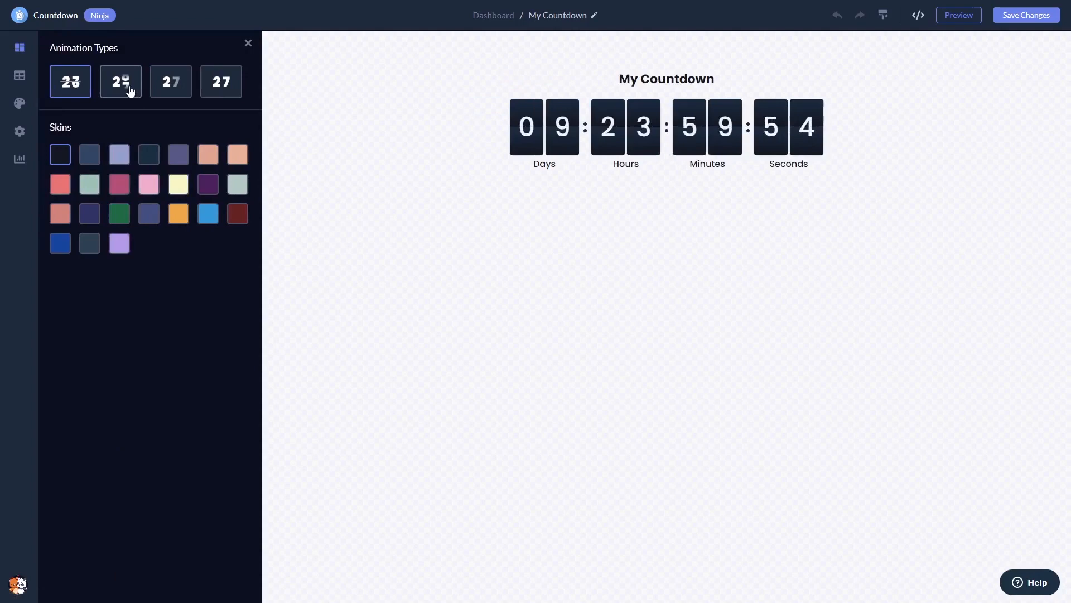
Use the second animation type and third side-by-side layout, then the green skin.
{"action": "left_click", "coordinate": [121, 81]}
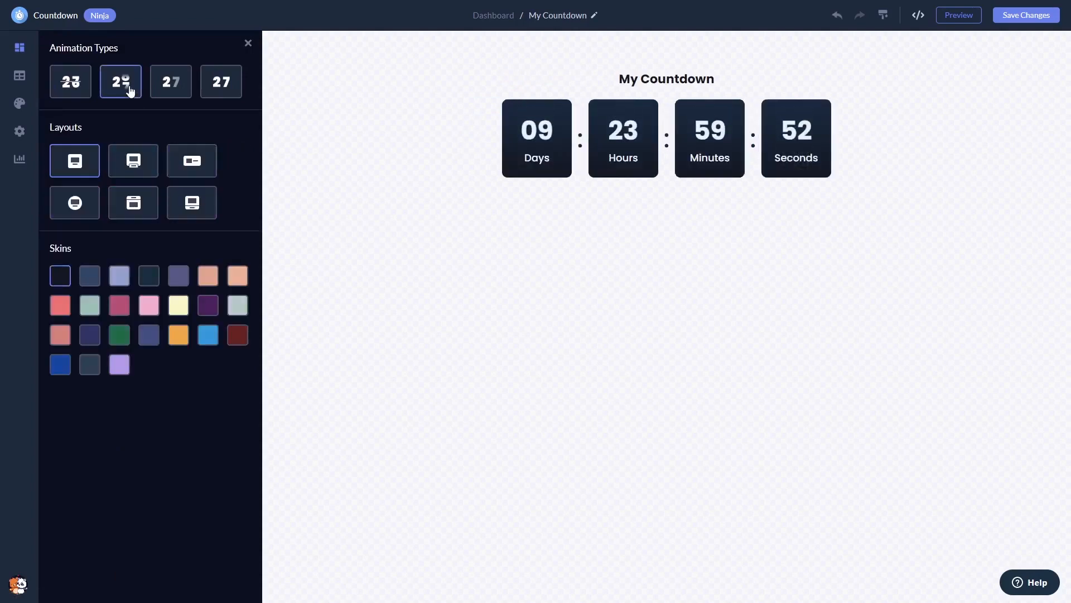
{"action": "left_click", "coordinate": [133, 161]}
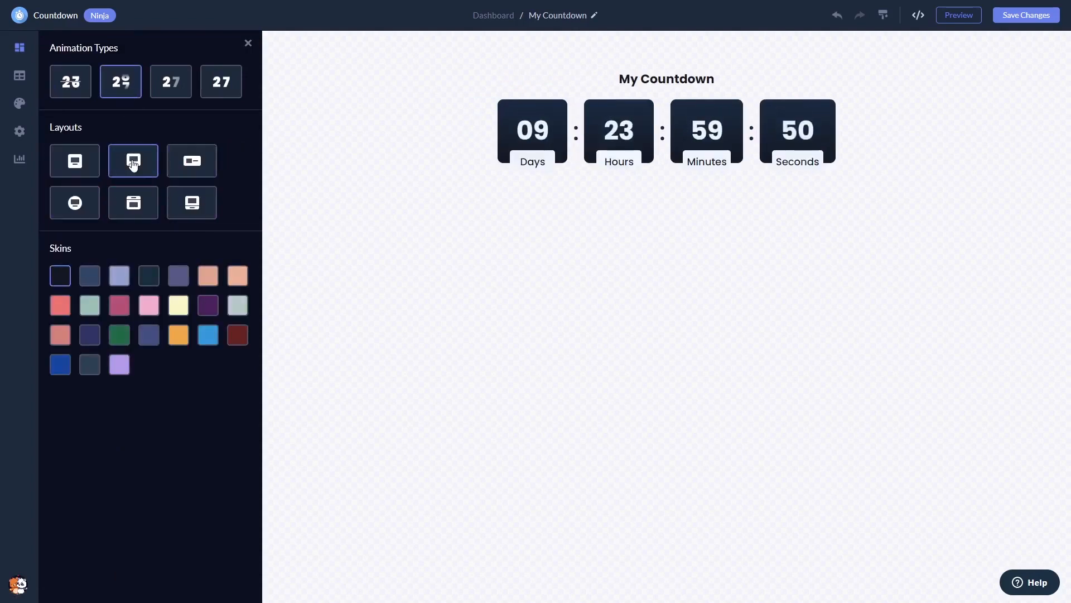
{"action": "left_click", "coordinate": [192, 161]}
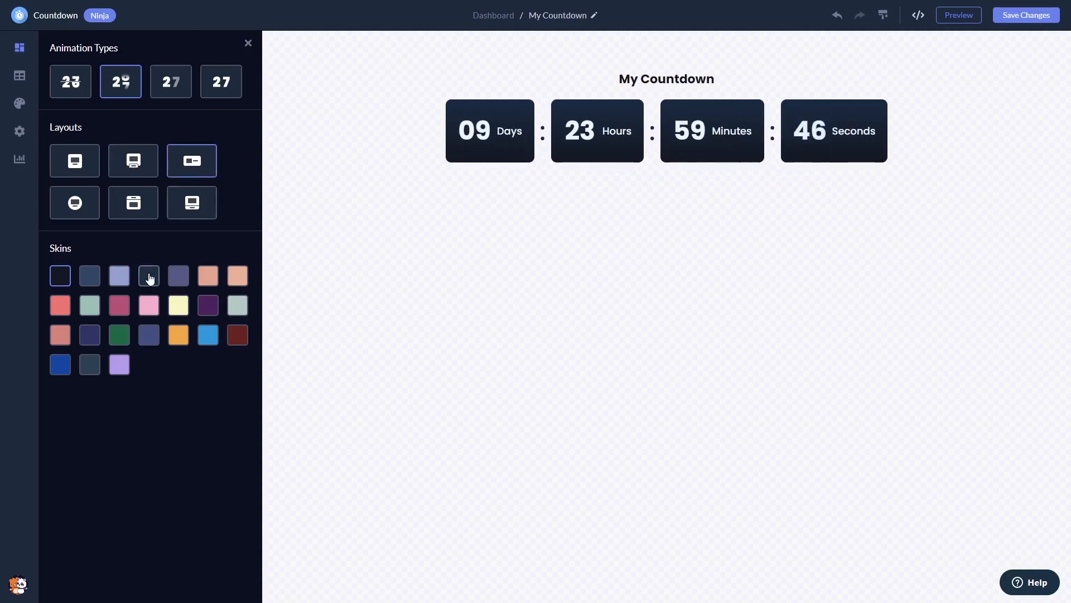
{"action": "left_click", "coordinate": [148, 305]}
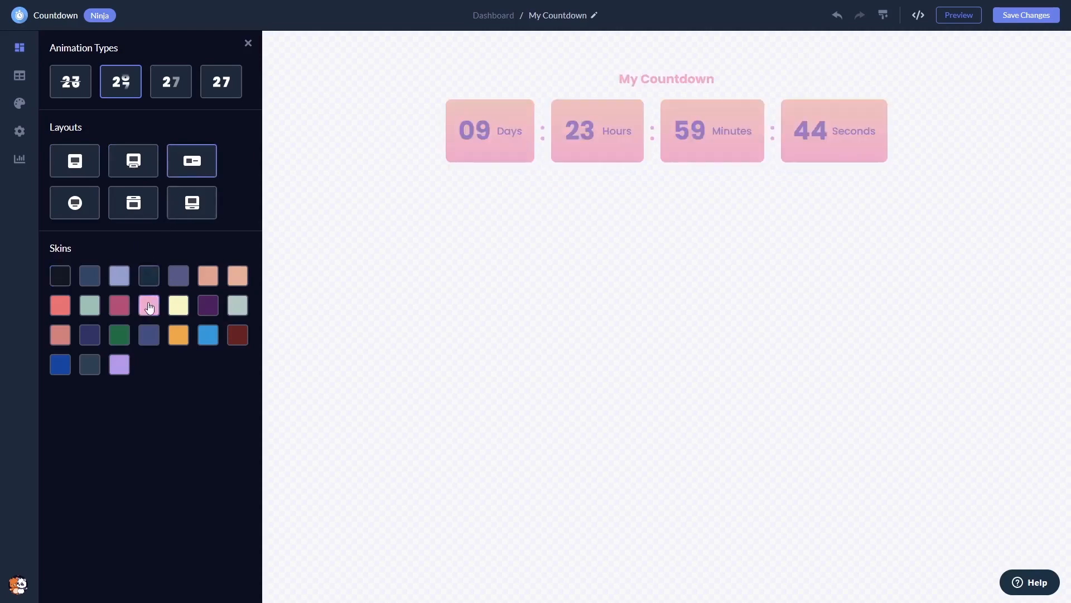
{"action": "left_click", "coordinate": [118, 304]}
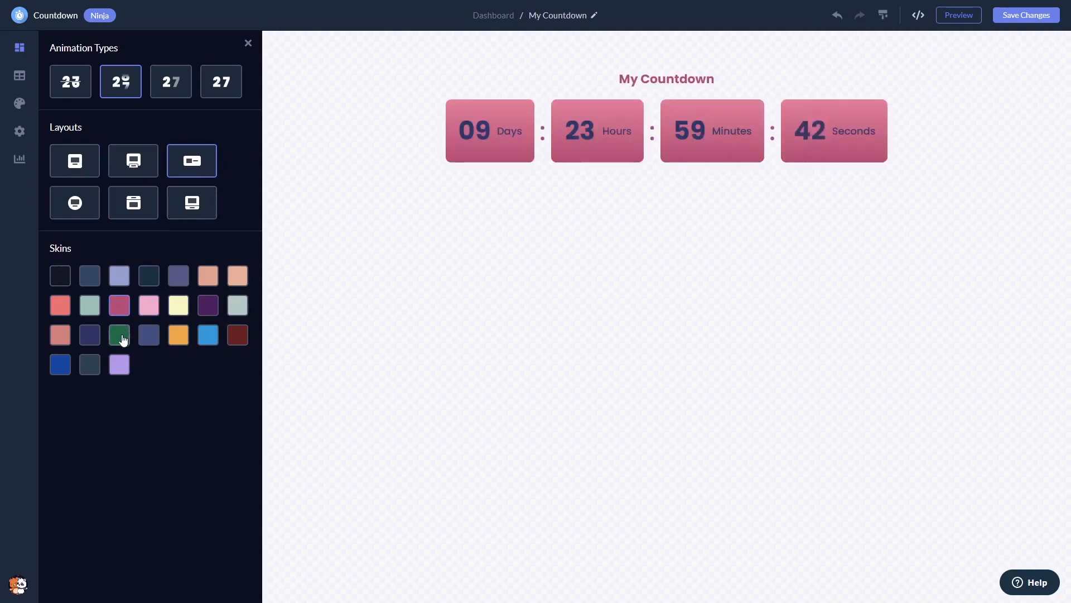
{"action": "left_click", "coordinate": [118, 334]}
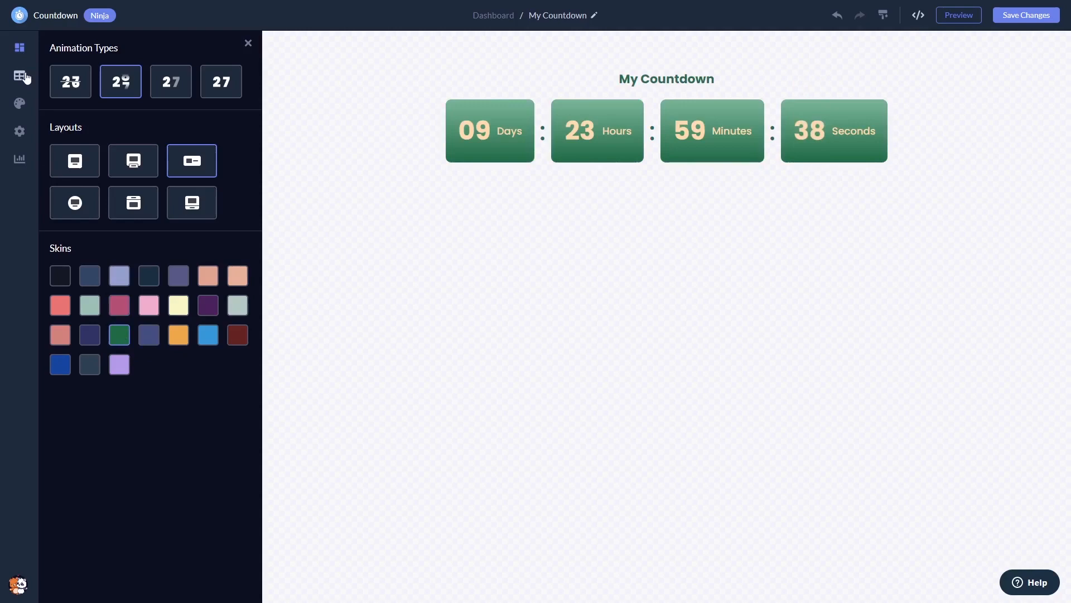
Review the timer title, labels and end date, then raise Digit Block Border Radius.
{"action": "left_click", "coordinate": [19, 75]}
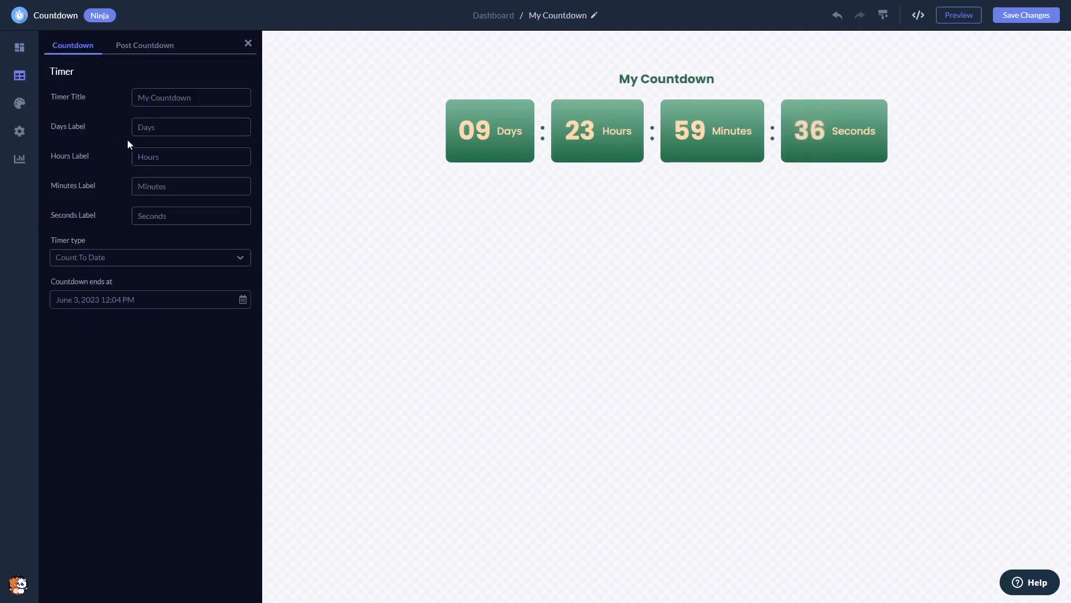
{"action": "mouse_move", "coordinate": [92, 233]}
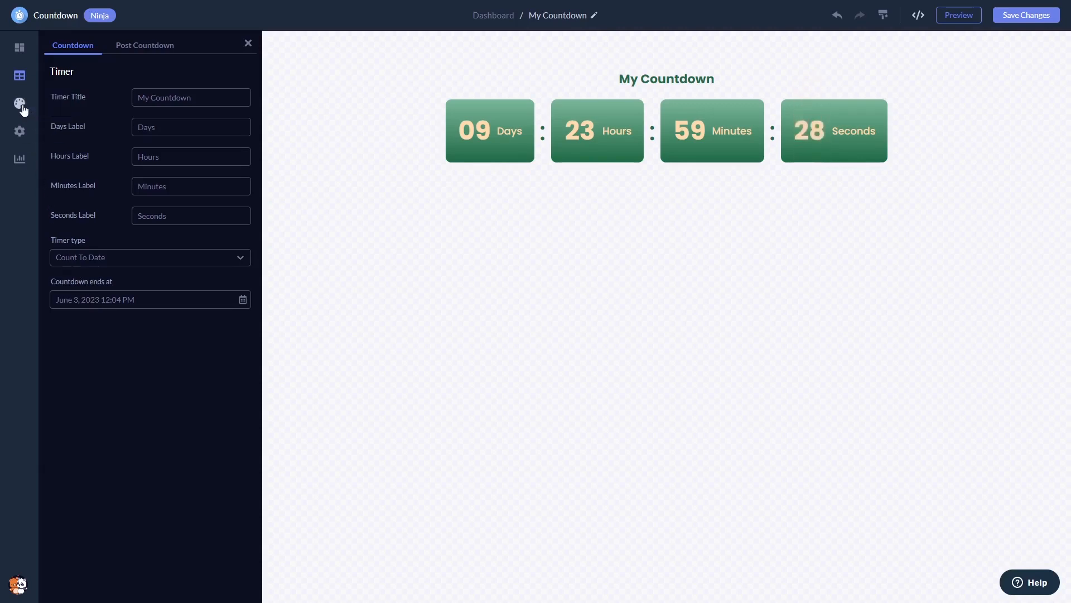
{"action": "left_click", "coordinate": [19, 103]}
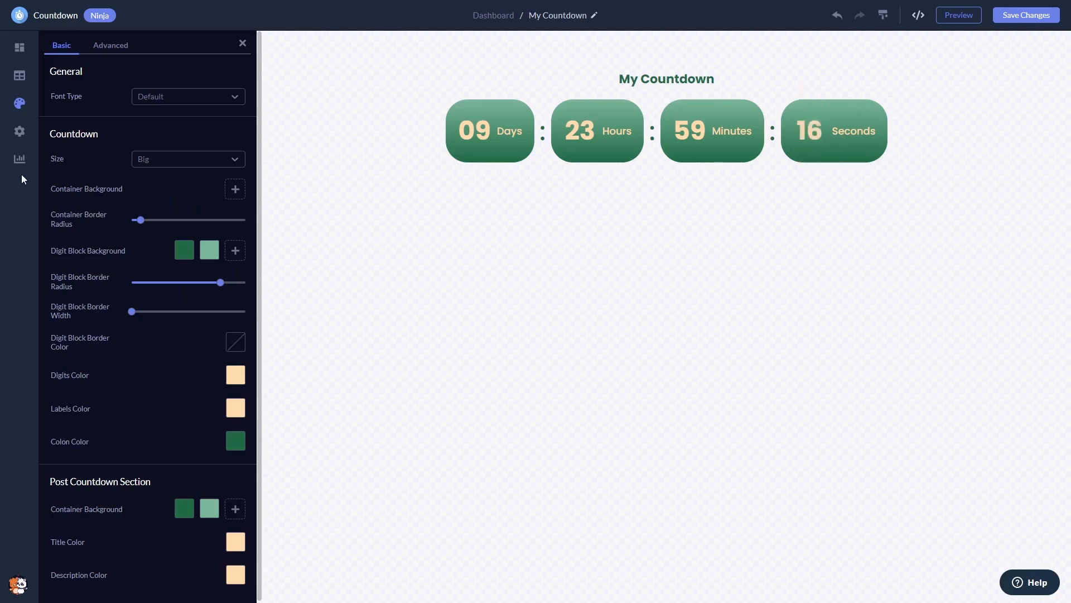
Check the Visibility toggles, then return to the widget dashboard.
{"action": "left_click", "coordinate": [21, 131]}
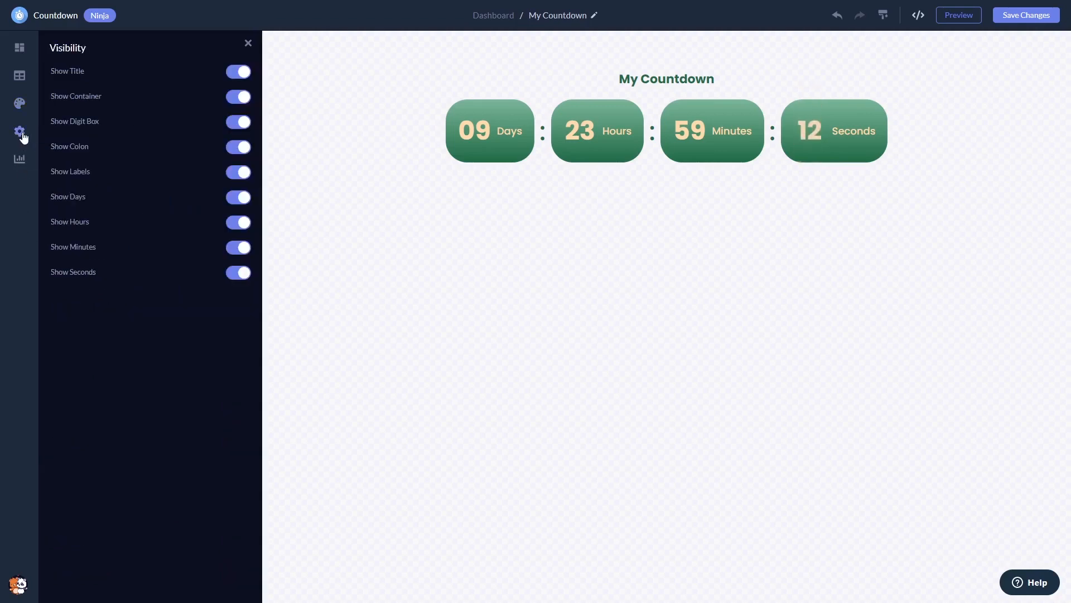
{"action": "mouse_move", "coordinate": [585, 258]}
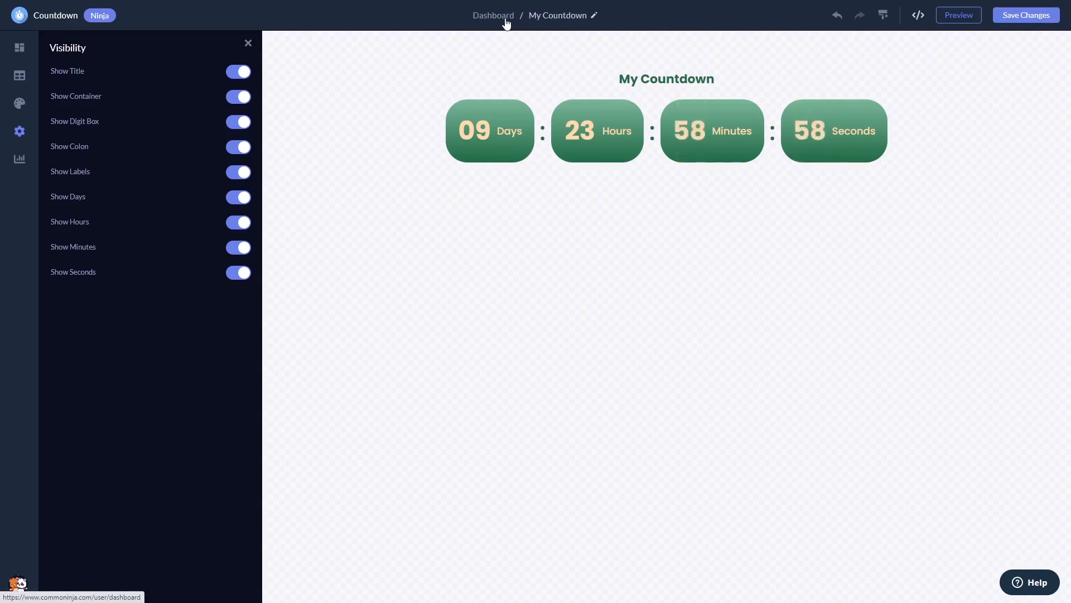
{"action": "left_click", "coordinate": [492, 15]}
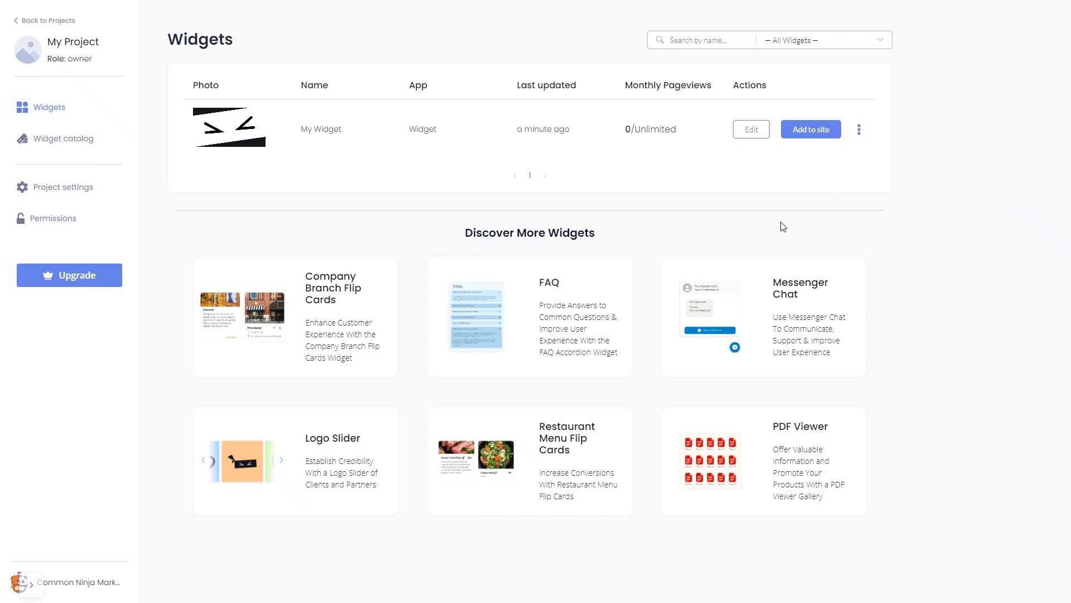
{"action": "mouse_move", "coordinate": [788, 217]}
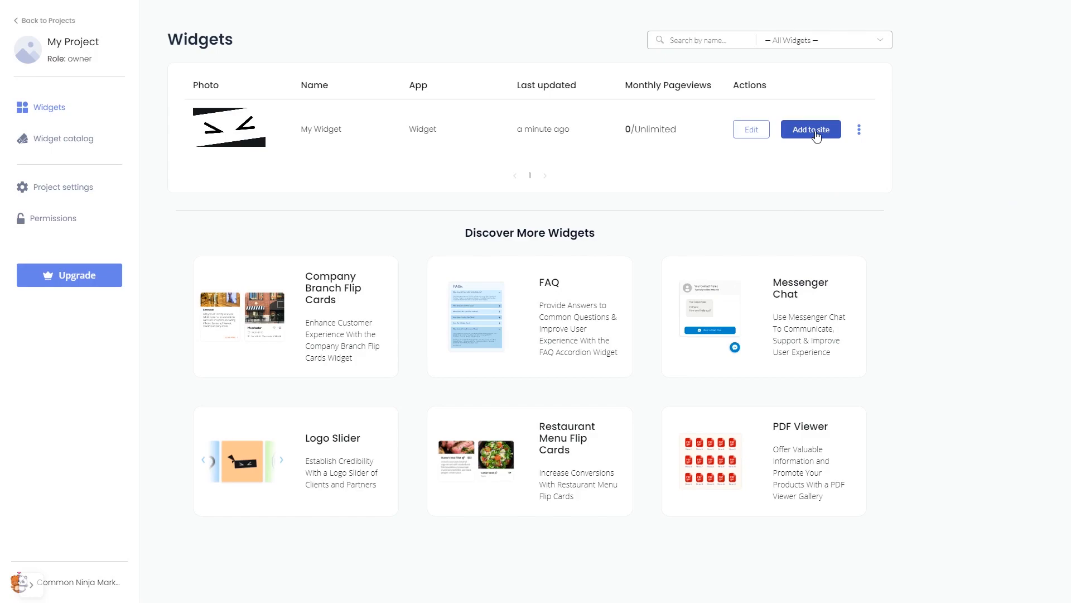
Copy My Widget's installation code via Add to site, then close the dialog.
{"action": "left_click", "coordinate": [810, 129]}
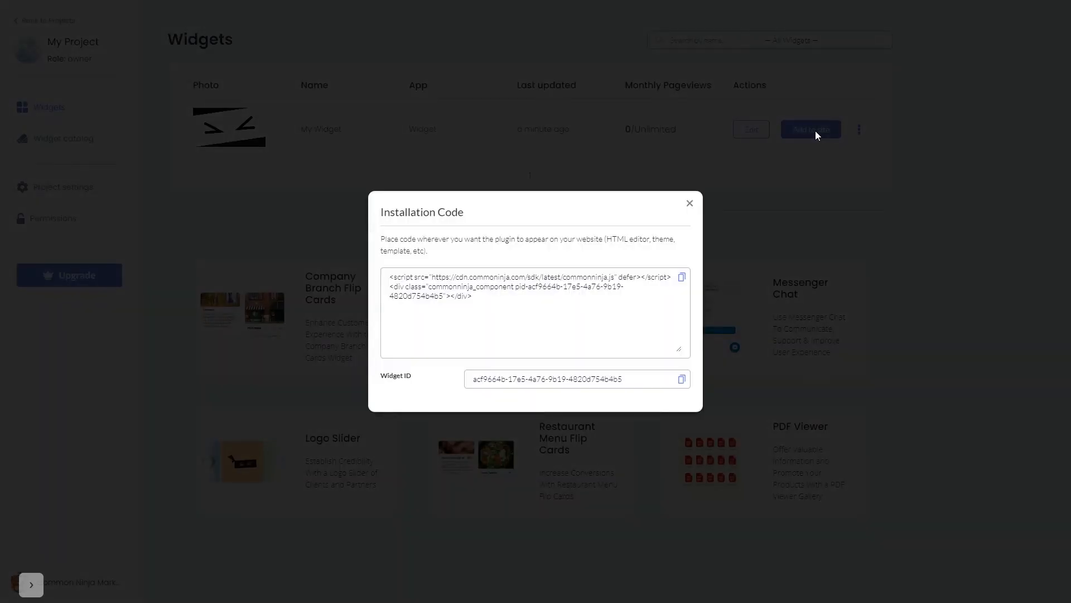
{"action": "mouse_move", "coordinate": [682, 277]}
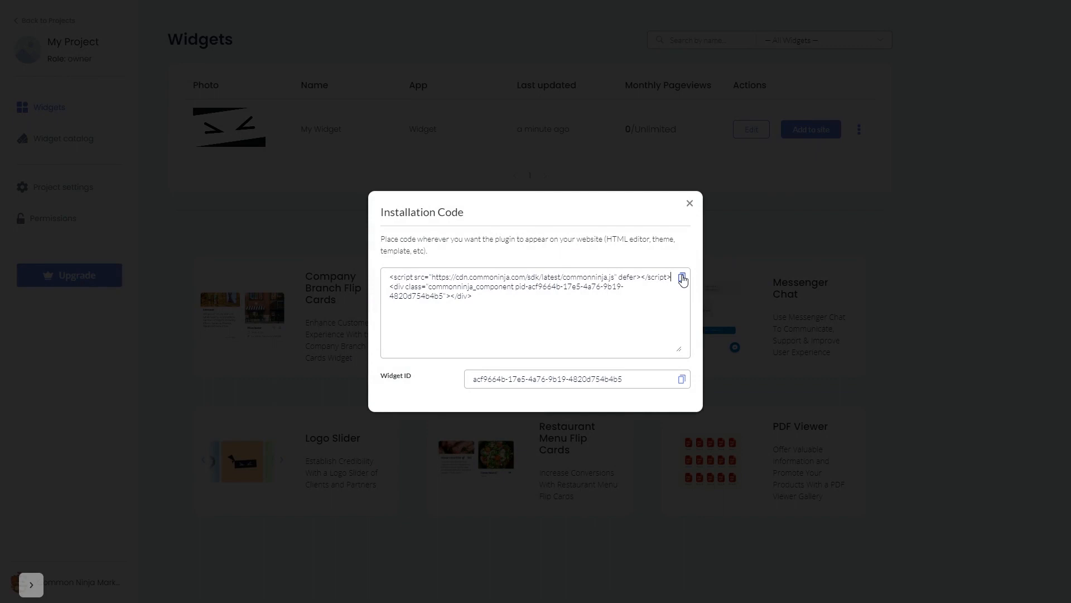
{"action": "mouse_move", "coordinate": [694, 258]}
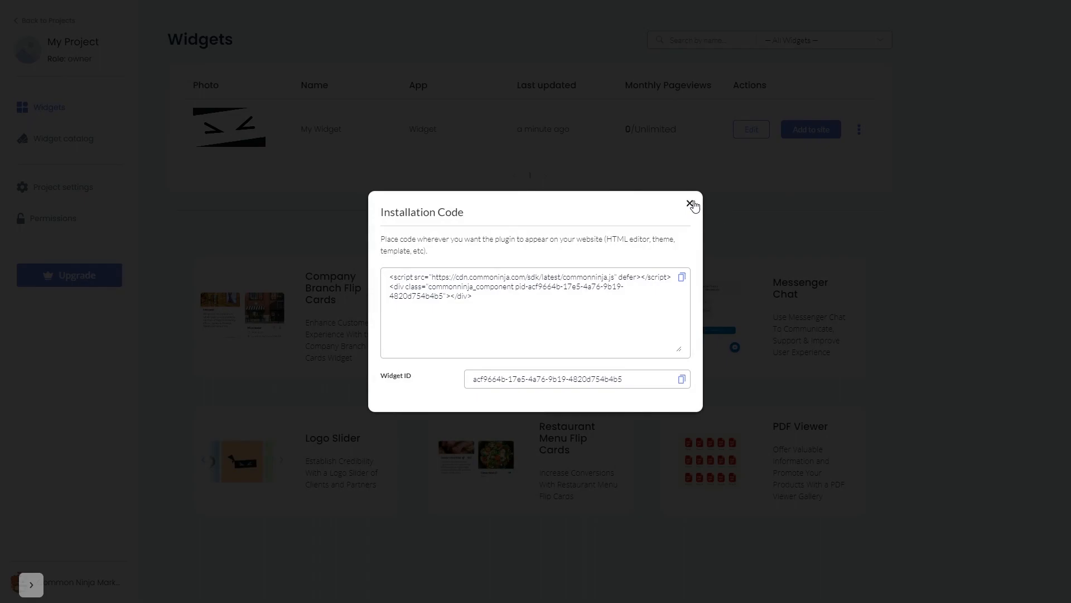
{"action": "left_click", "coordinate": [693, 206]}
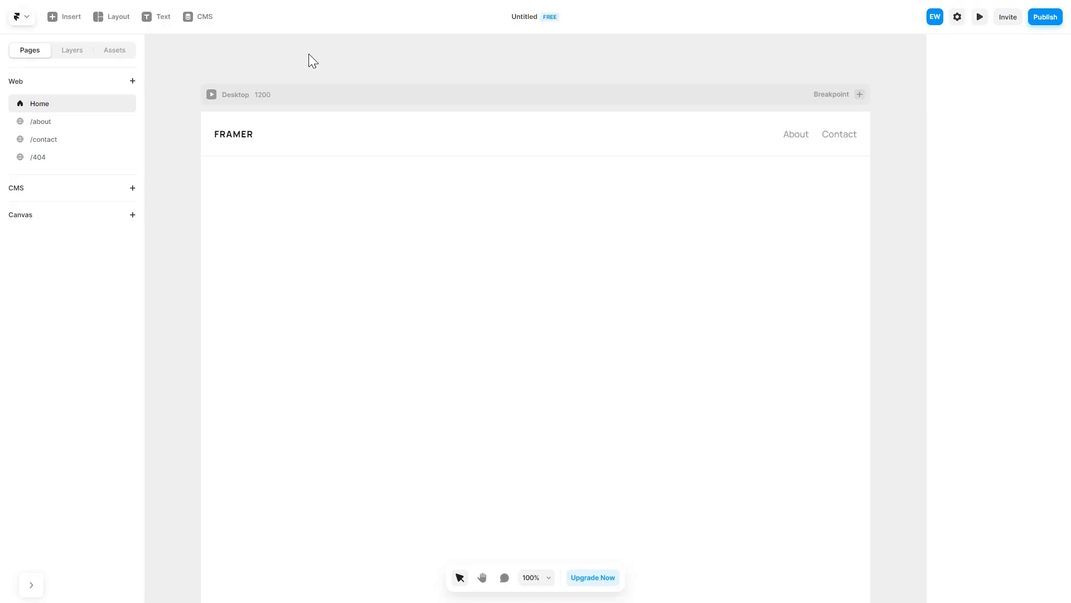
{"action": "mouse_move", "coordinate": [232, 77]}
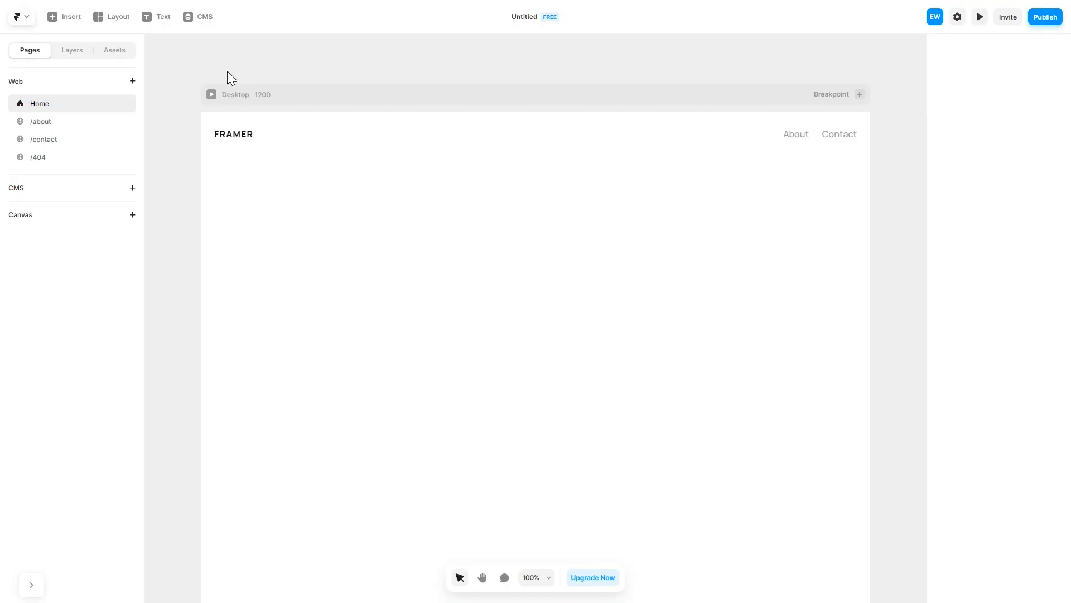
Bring up Framer's Utility insert elements to add an Embed on the Home page.
{"action": "left_click", "coordinate": [65, 15]}
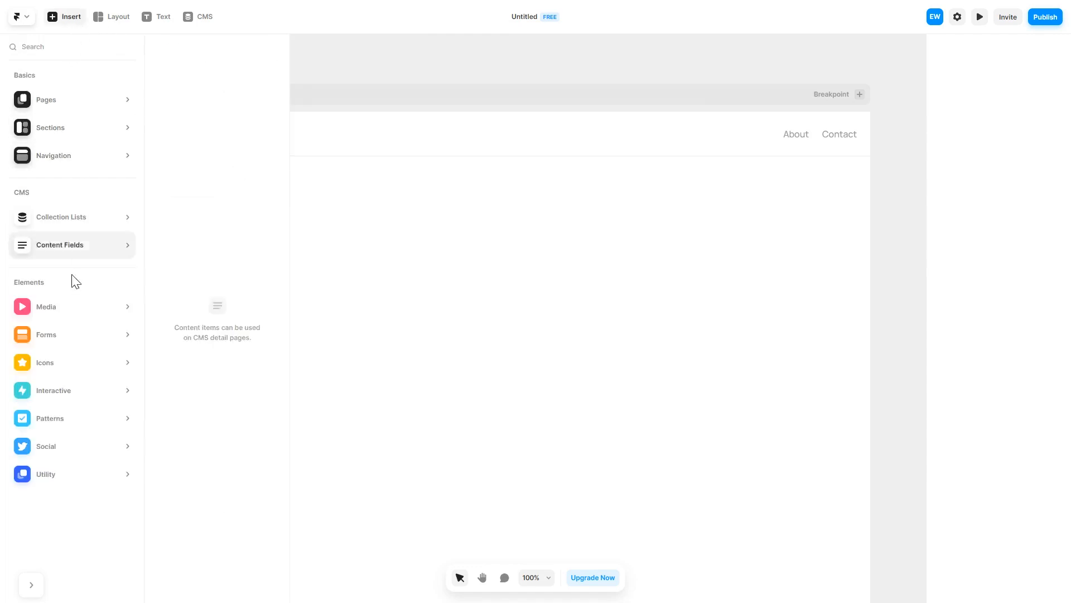
{"action": "left_click", "coordinate": [46, 474]}
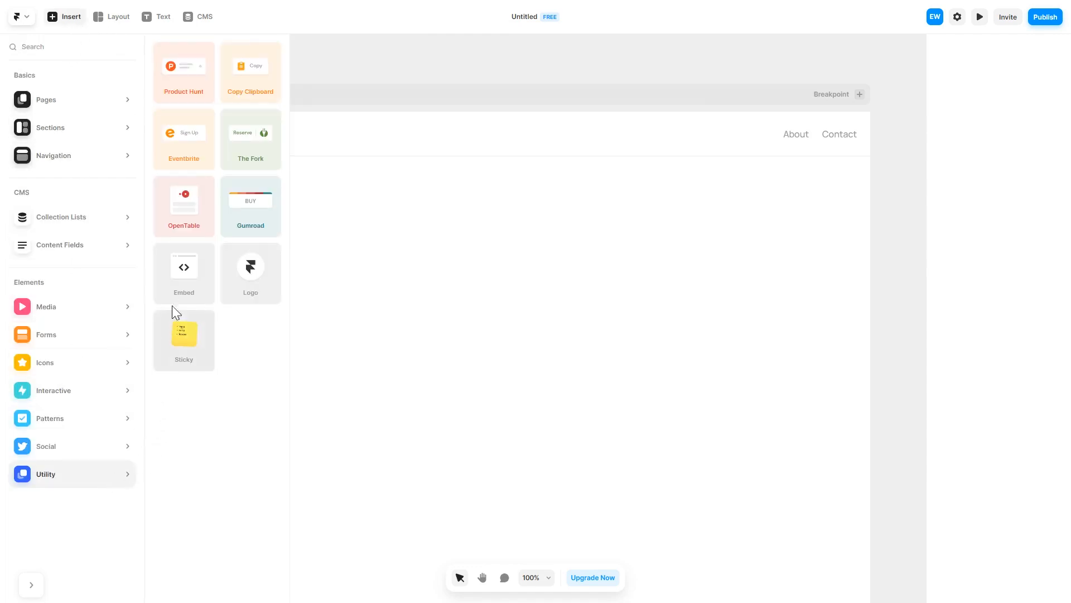
{"action": "mouse_move", "coordinate": [183, 267]}
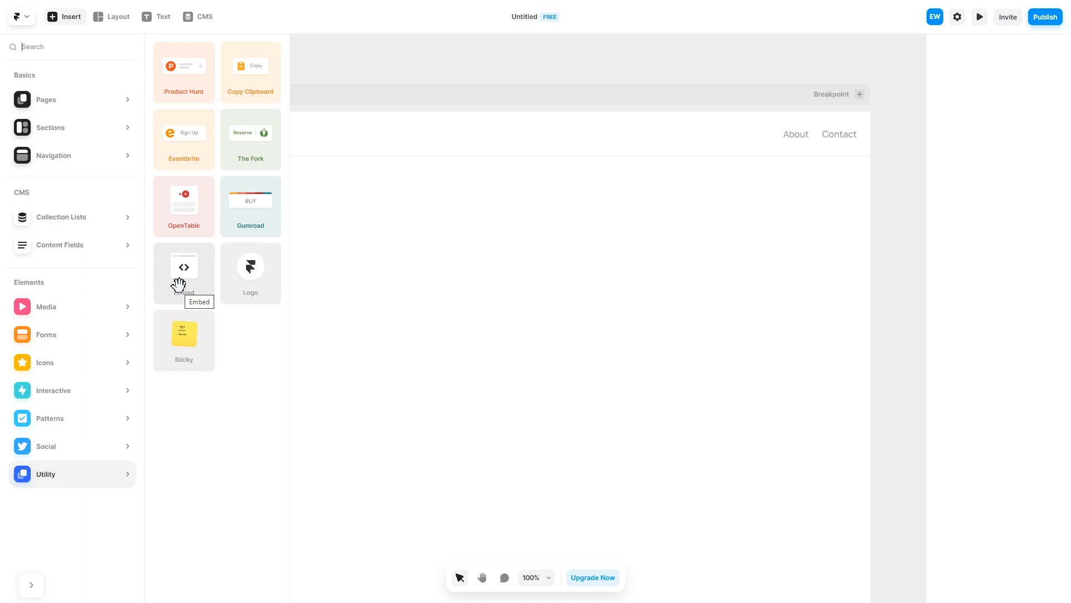
{"action": "mouse_move", "coordinate": [203, 294]}
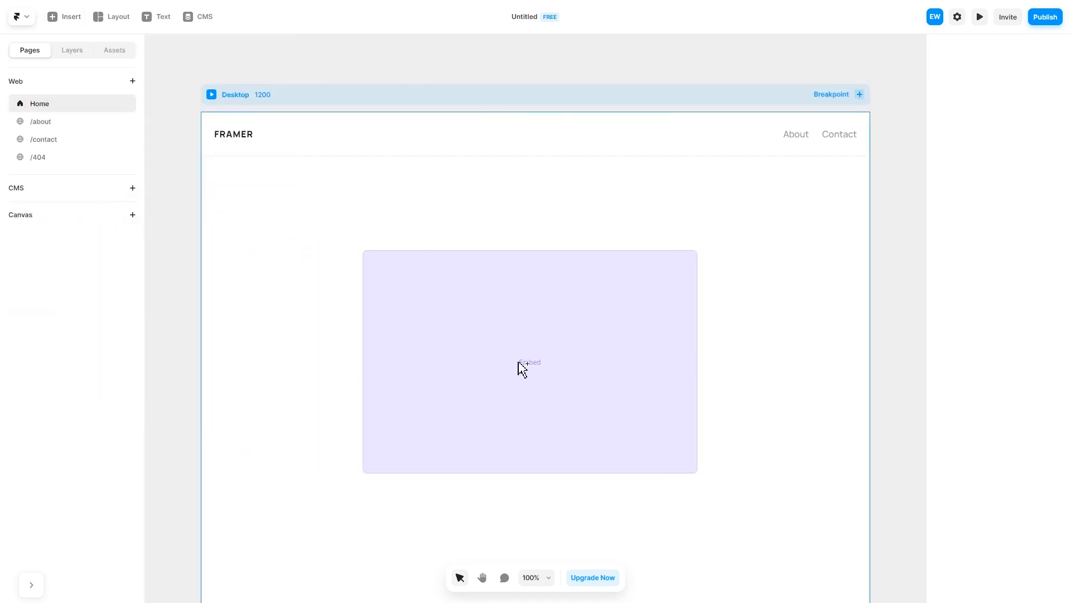
Set the Embed type to HTML with the countdown code, then preview the page.
{"action": "left_click", "coordinate": [530, 361]}
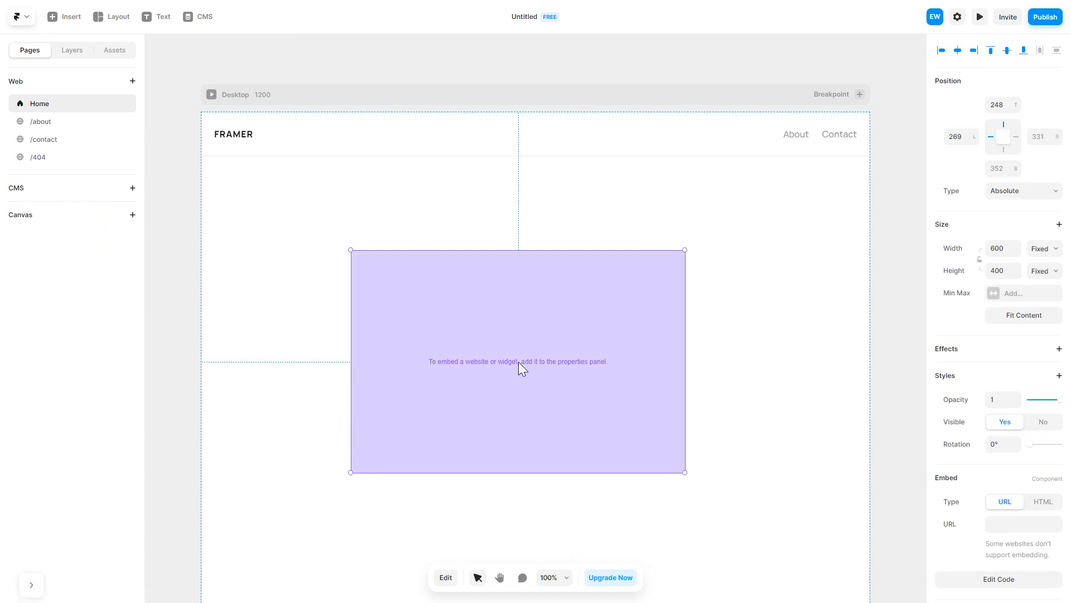
{"action": "mouse_move", "coordinate": [1045, 518]}
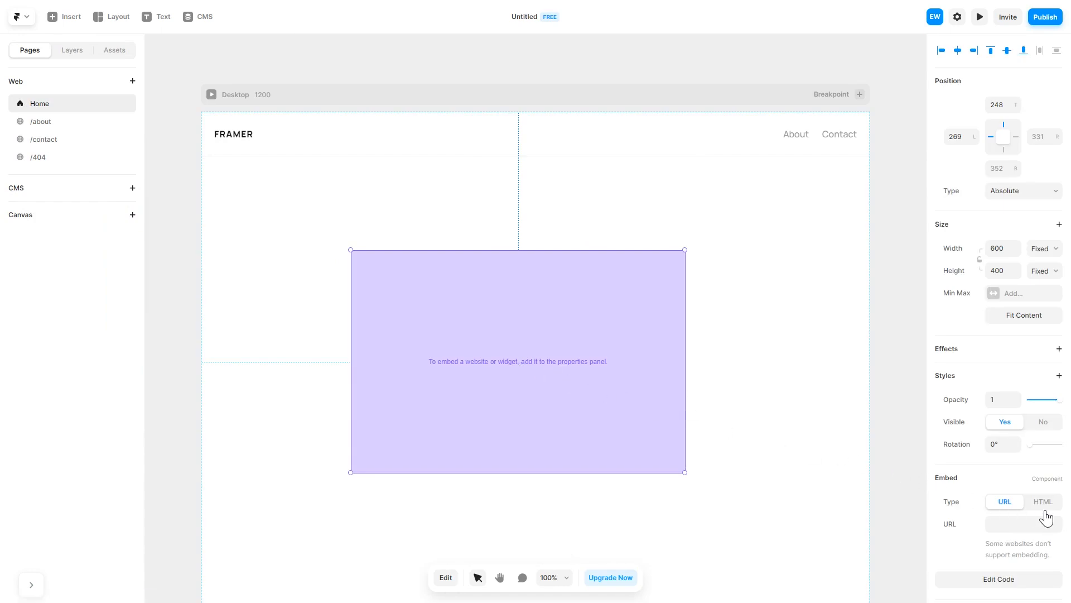
{"action": "left_click", "coordinate": [1043, 501]}
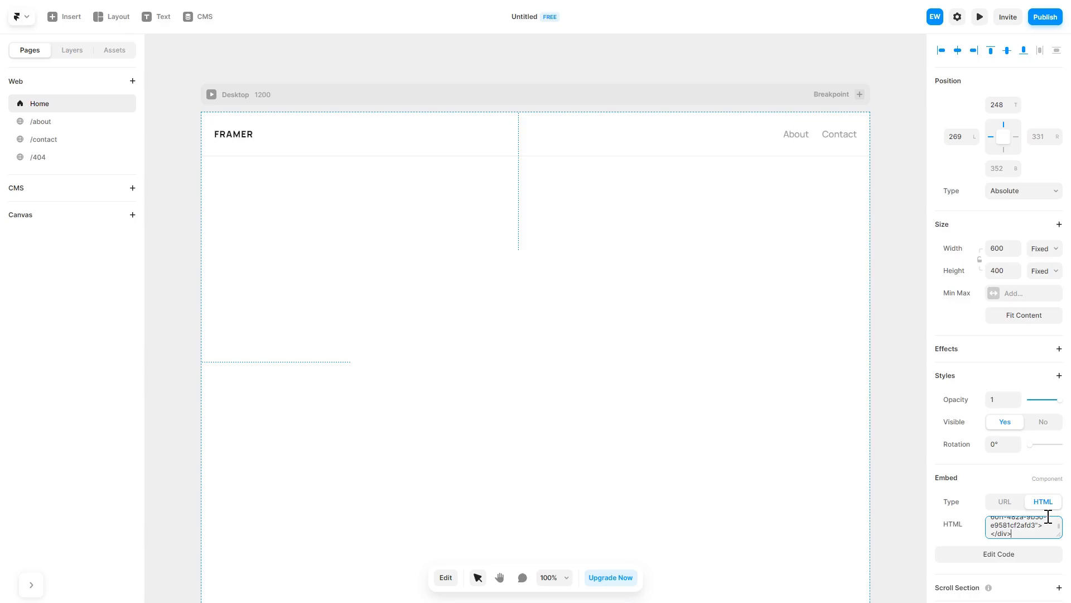
{"action": "left_click", "coordinate": [979, 16]}
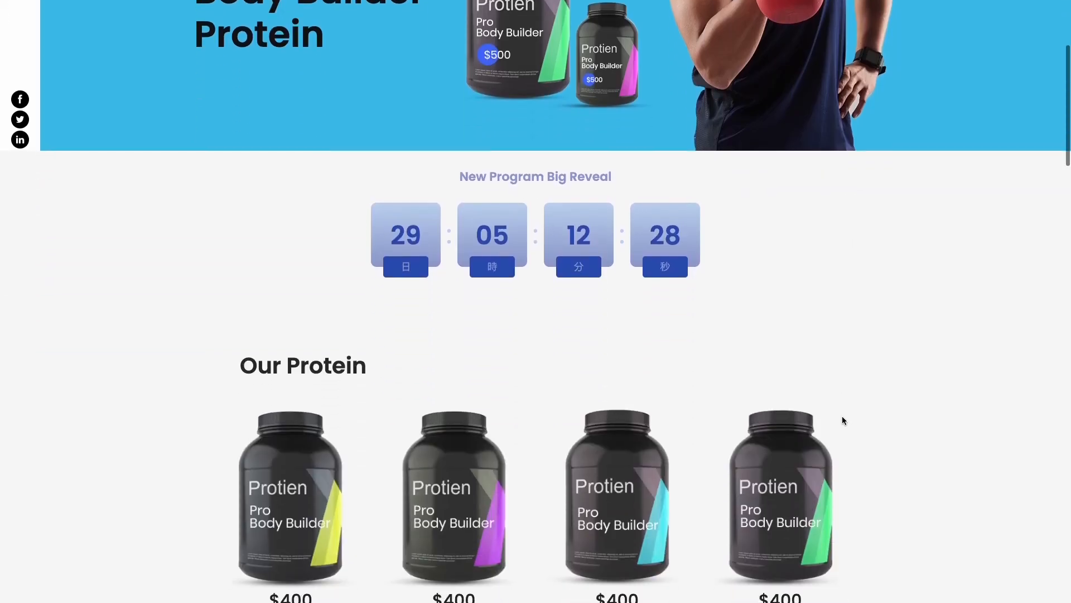
{"action": "scroll", "scroll_direction": "down", "scroll_amount": 3}
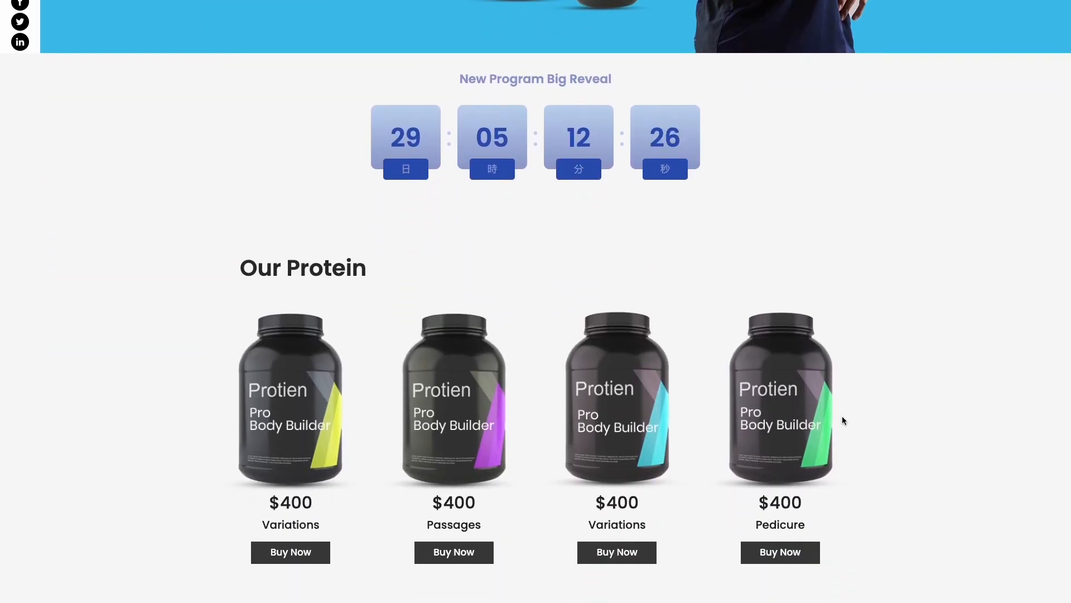